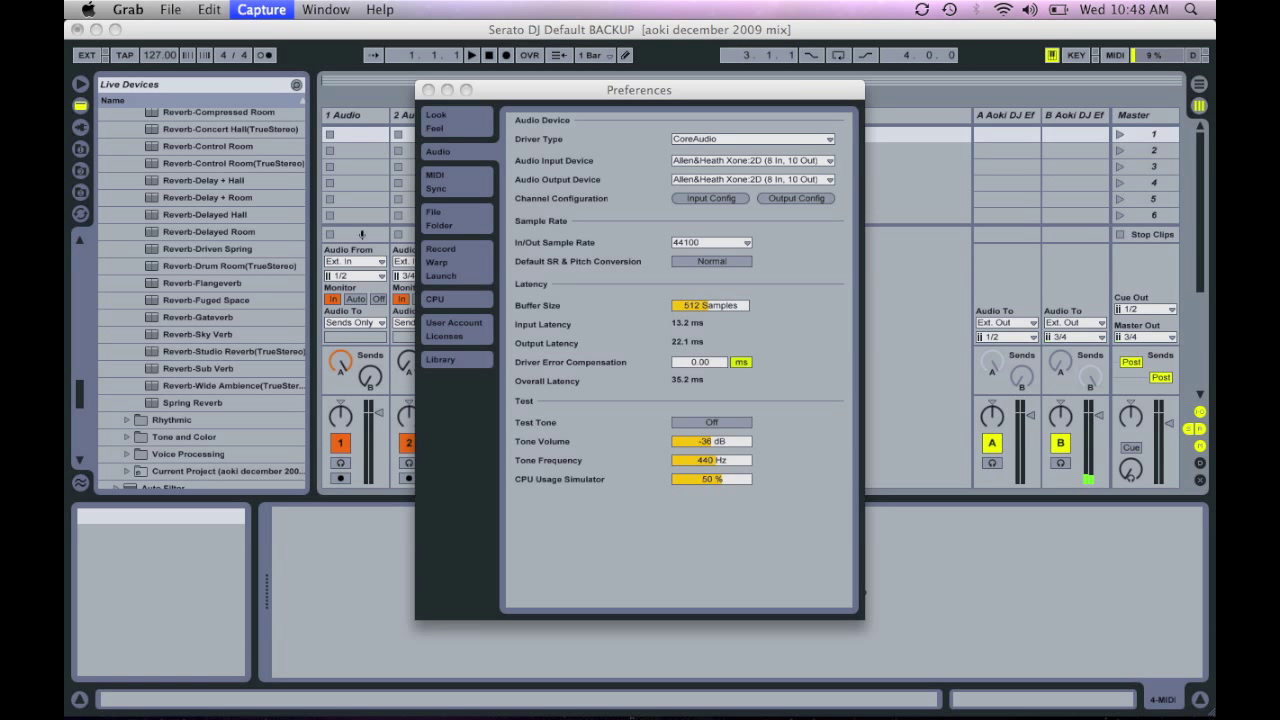
Step: Open Input Config from the Audio preferences to view enabled stereo inputs 1/2 and 3/4
{"action": "left_click", "coordinate": [710, 198]}
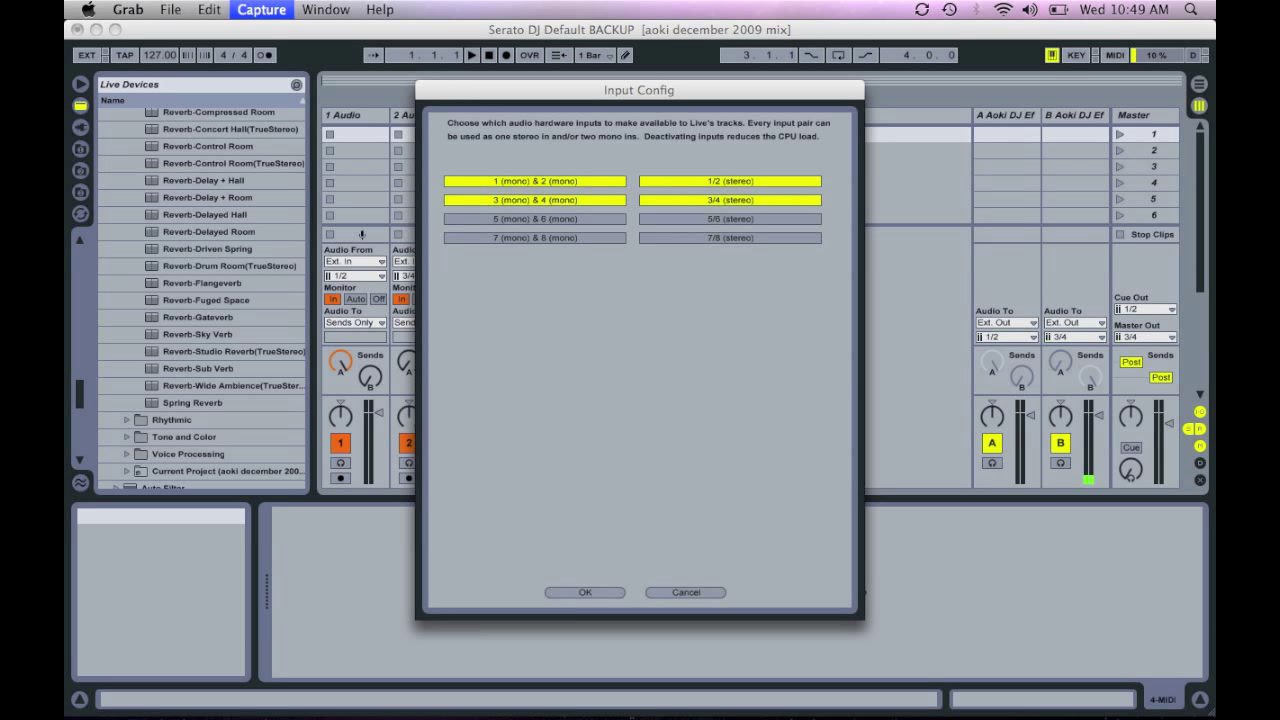